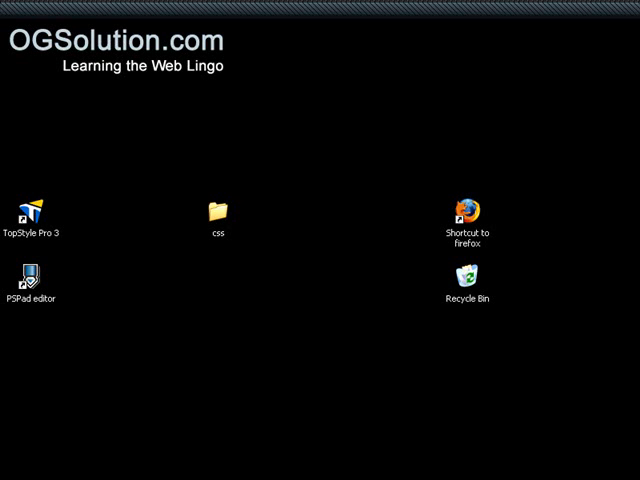
mouse_move(281, 356)
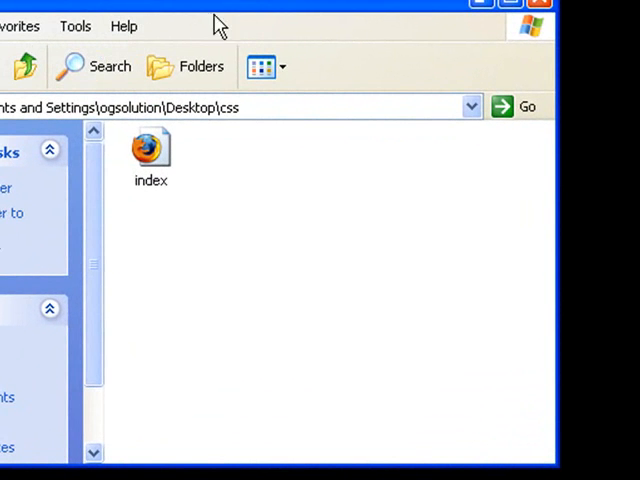
Step: Open index.html in TopStyle Pro and add a div reading 'The background color is #9ACD32'
right_click(150, 150)
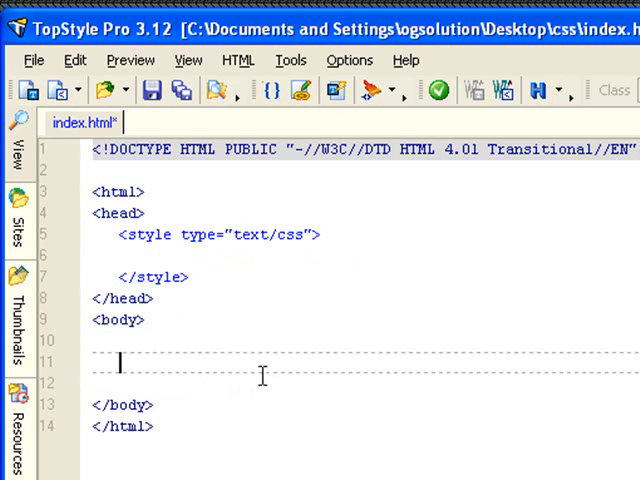
type("<div></div>")
type("The backg")
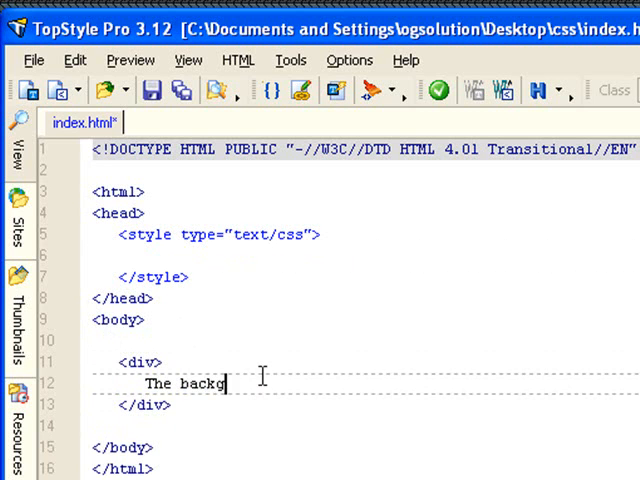
type("round color is #")
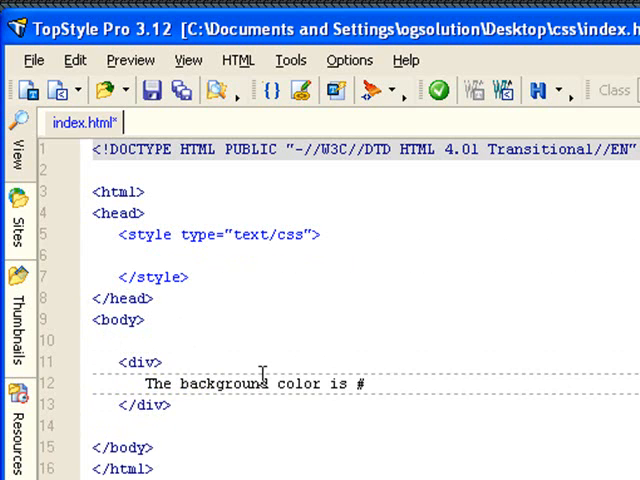
type("9ACD32")
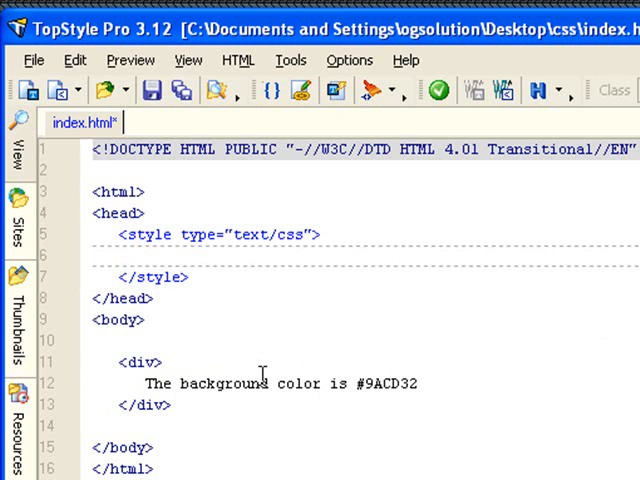
Step: Type a .bgcolor rule with background-color #9ACD32 in the style block
type(".")
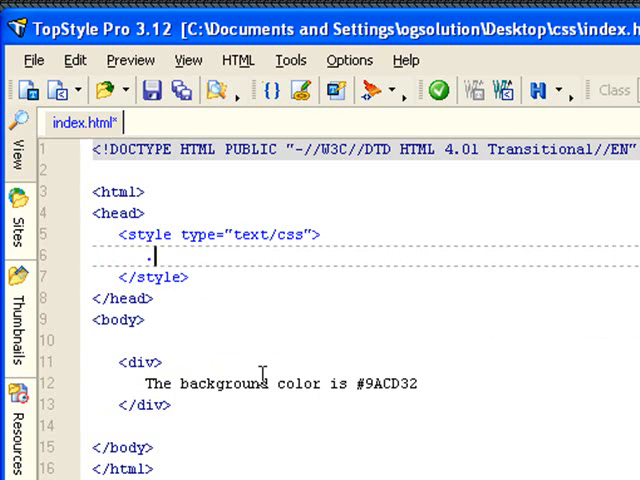
type("bgc")
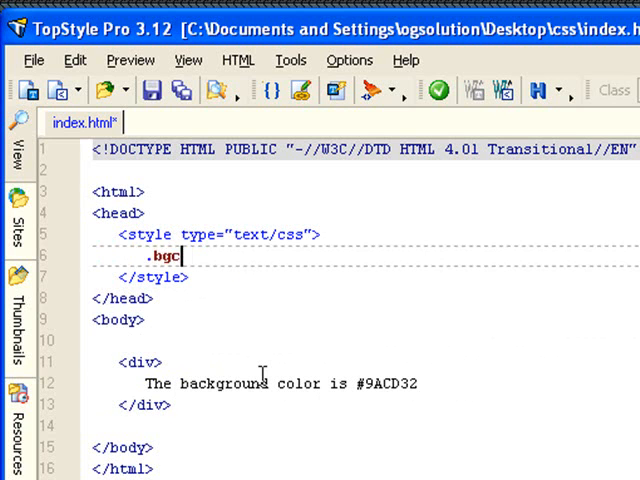
type("olor{}")
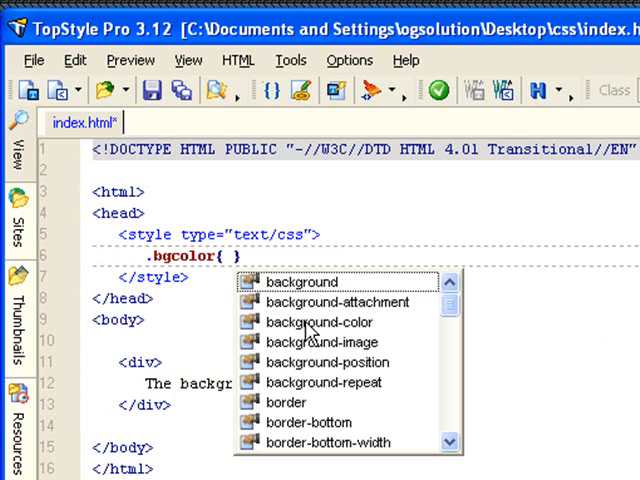
double_click(320, 321)
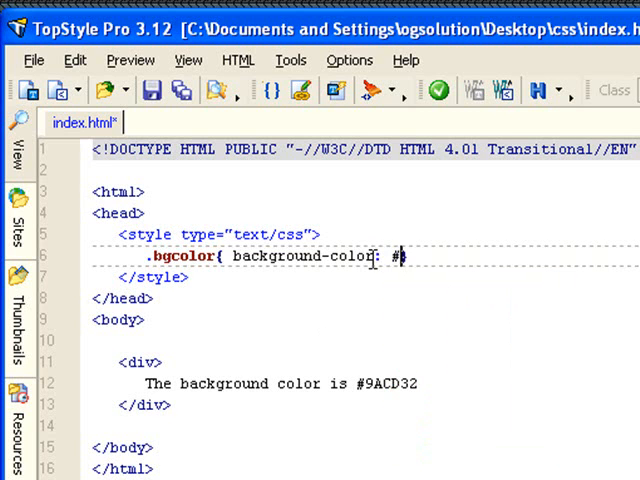
type("9A")
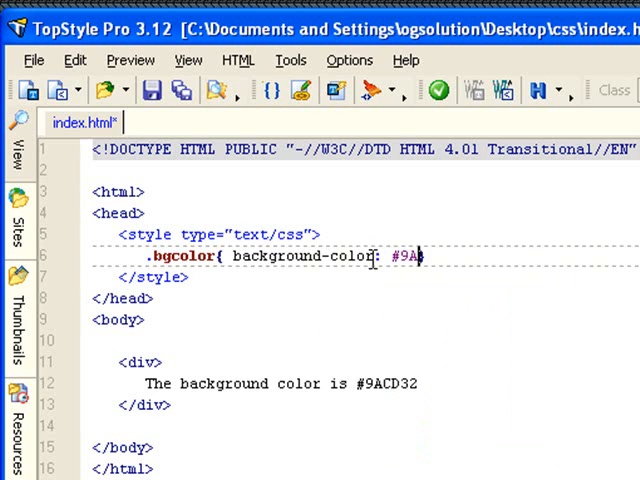
type("CD32")
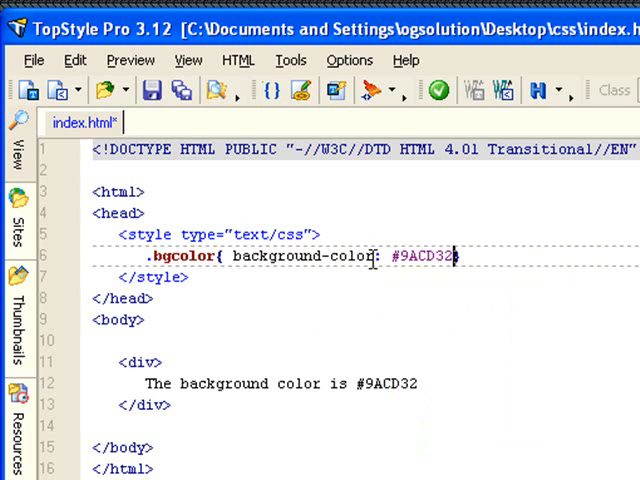
type("}")
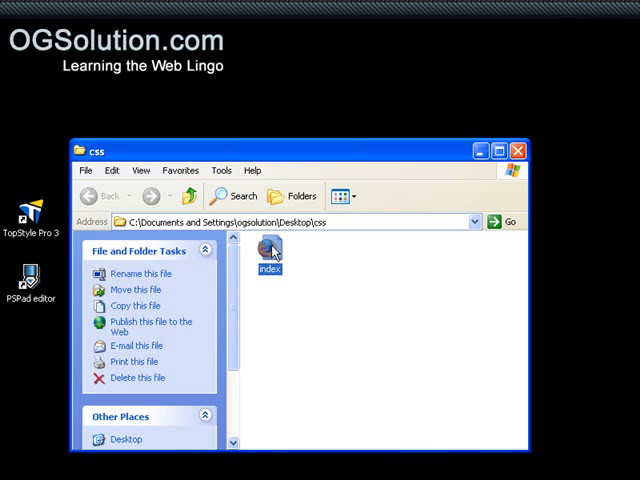
mouse_move(267, 250)
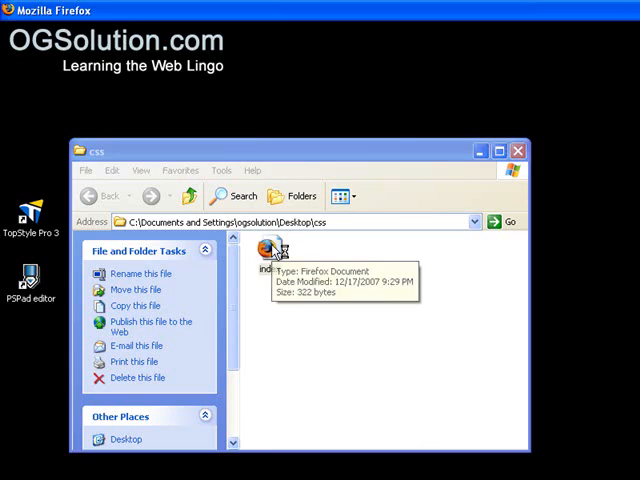
Step: Open index.html from the css folder in Firefox to view the green background bar
double_click(265, 253)
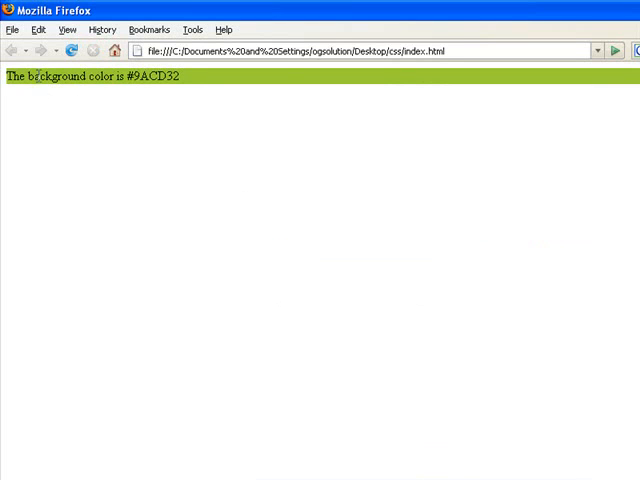